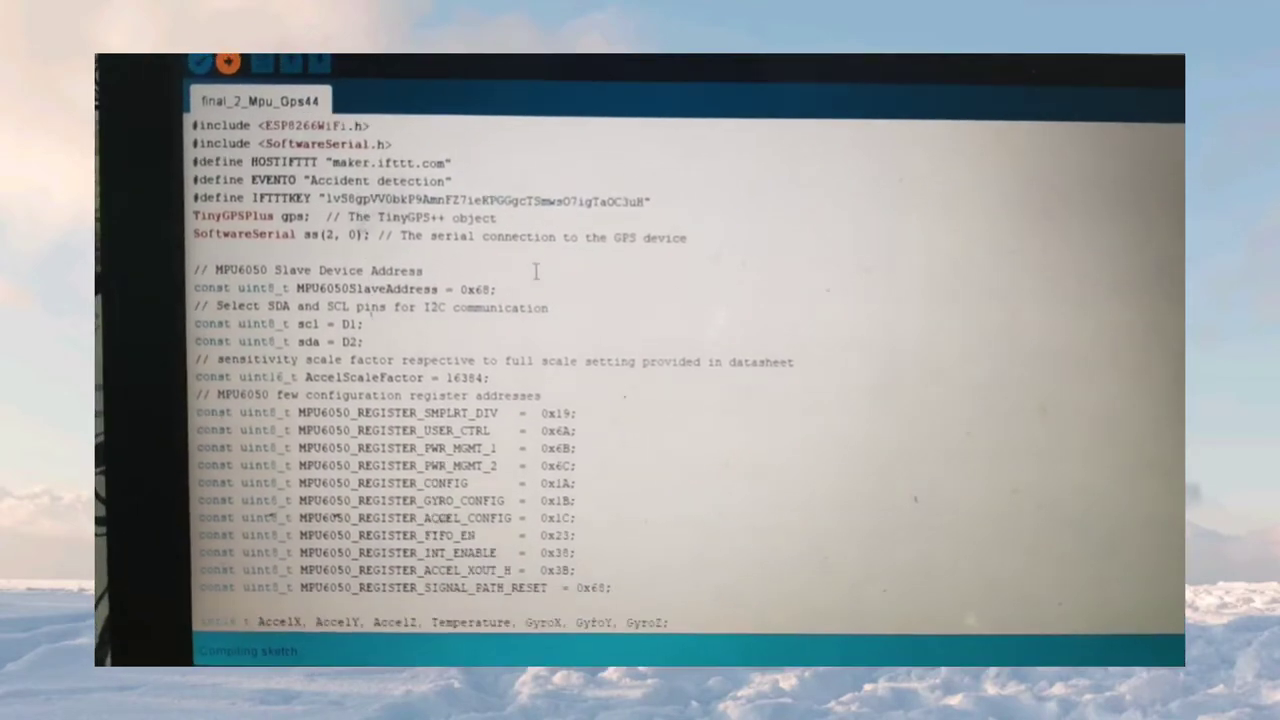
scroll(down, 3)
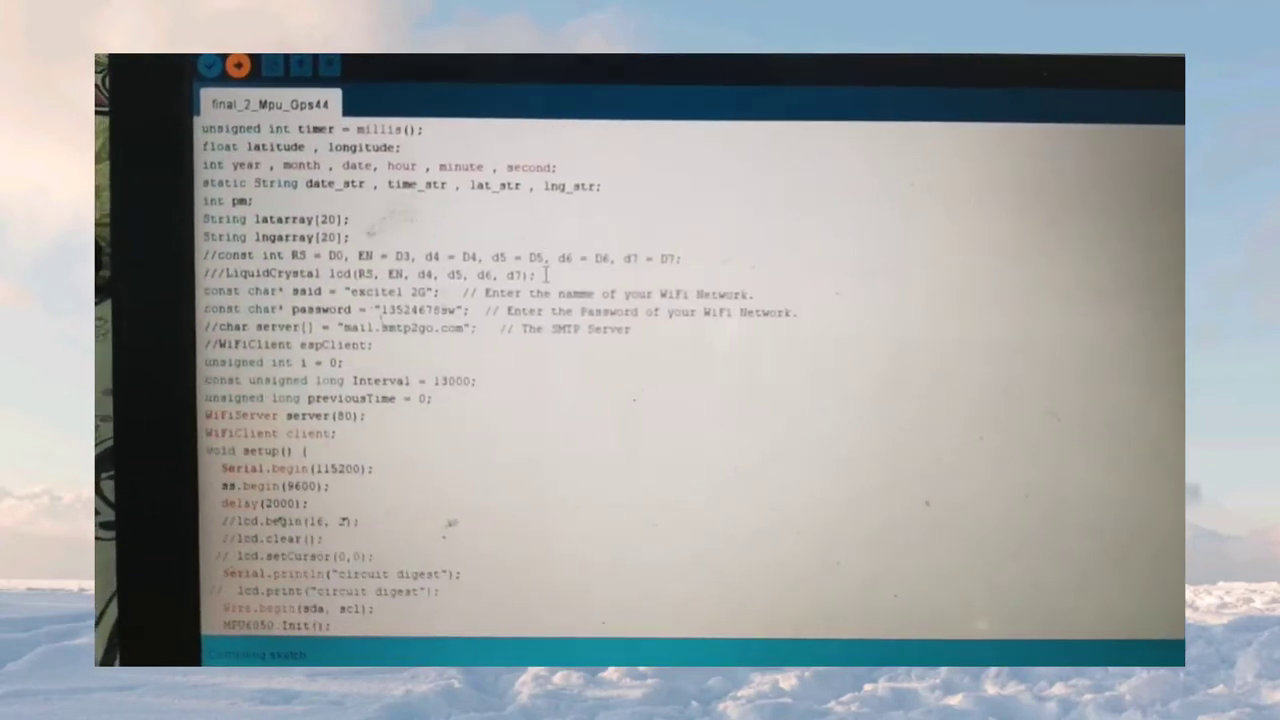